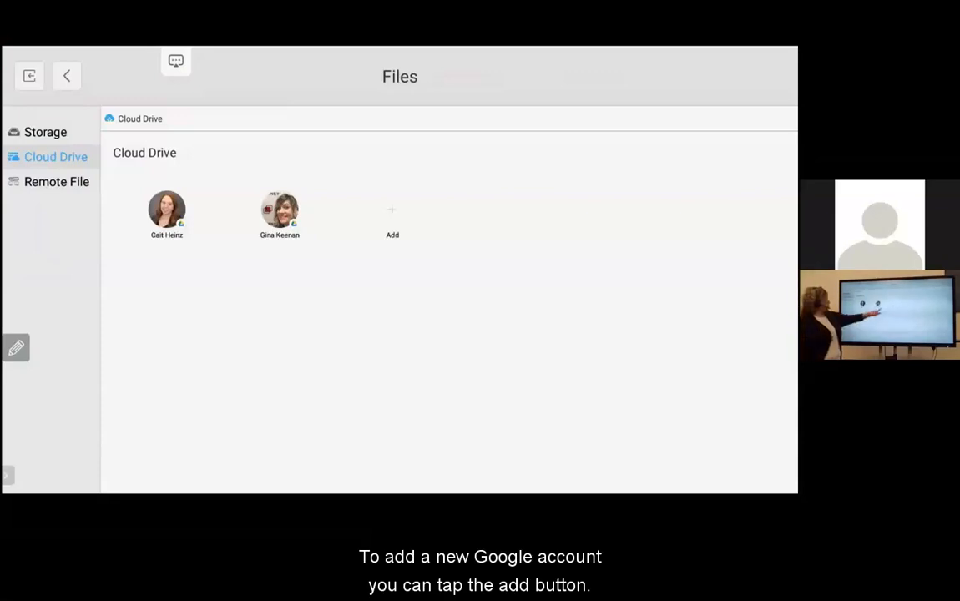
# Step: Abandon adding a cloud account, open the linked account's drive, then go home
pyautogui.click(392, 213)
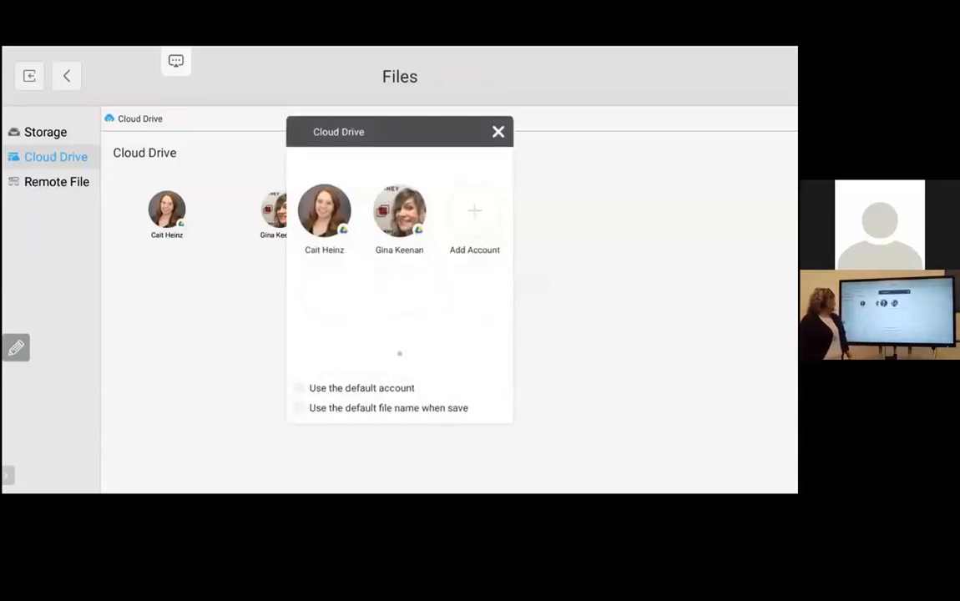
pyautogui.click(474, 210)
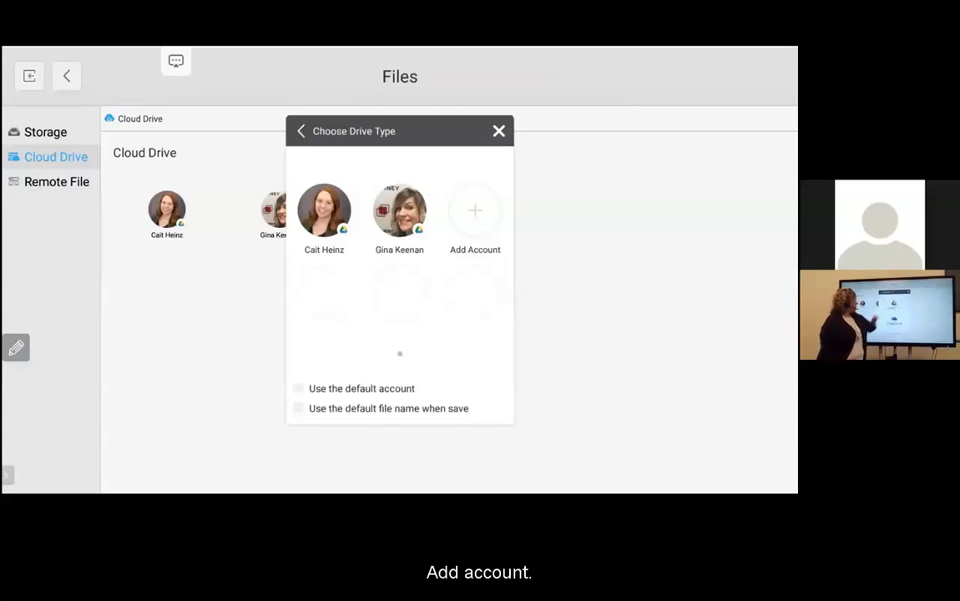
pyautogui.click(475, 217)
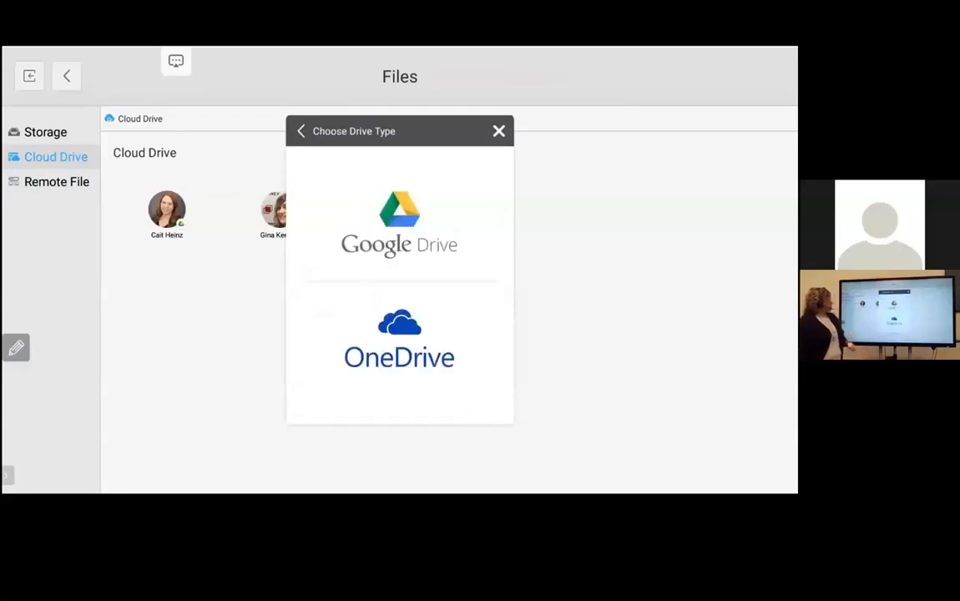
pyautogui.click(399, 225)
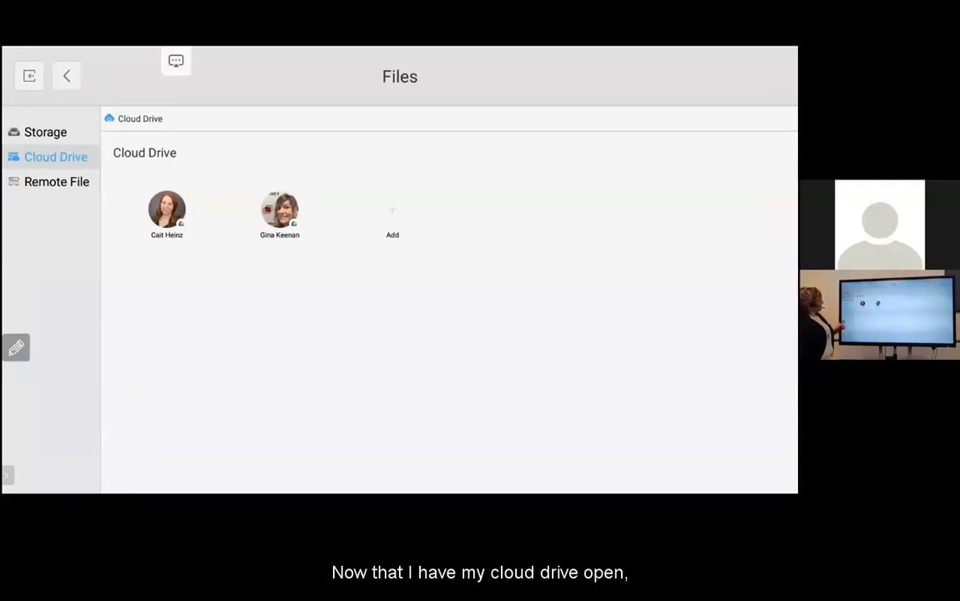
pyautogui.doubleClick(279, 213)
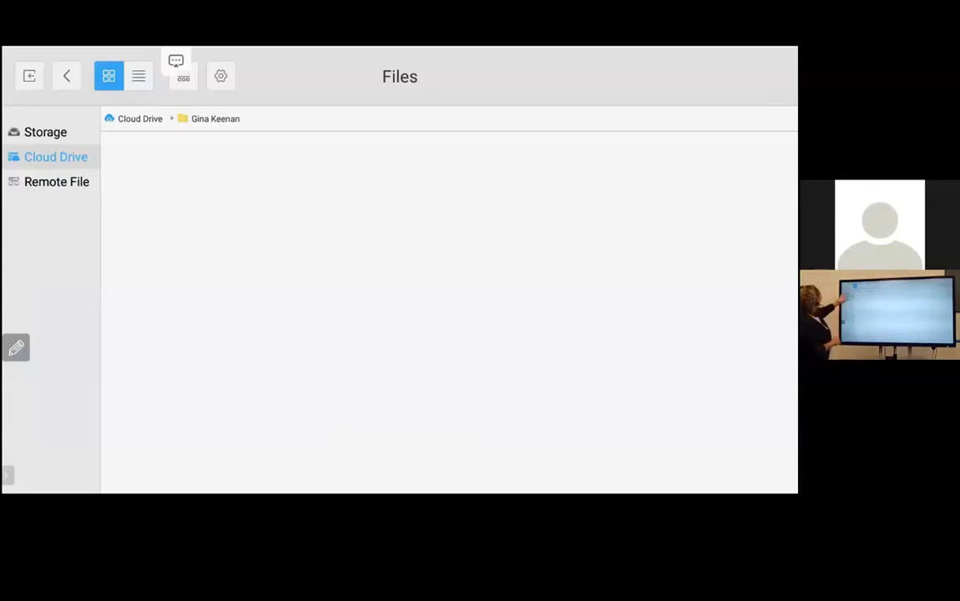
pyautogui.click(45, 132)
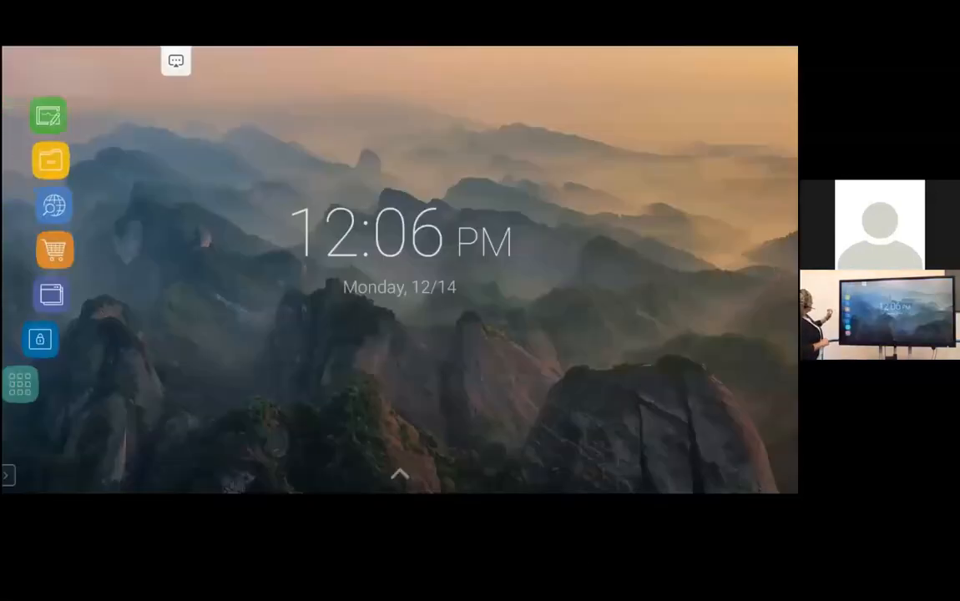
# Step: Handwrite an underlined red 'Notes' heading in Whiteboard and start a PDF export
pyautogui.click(47, 115)
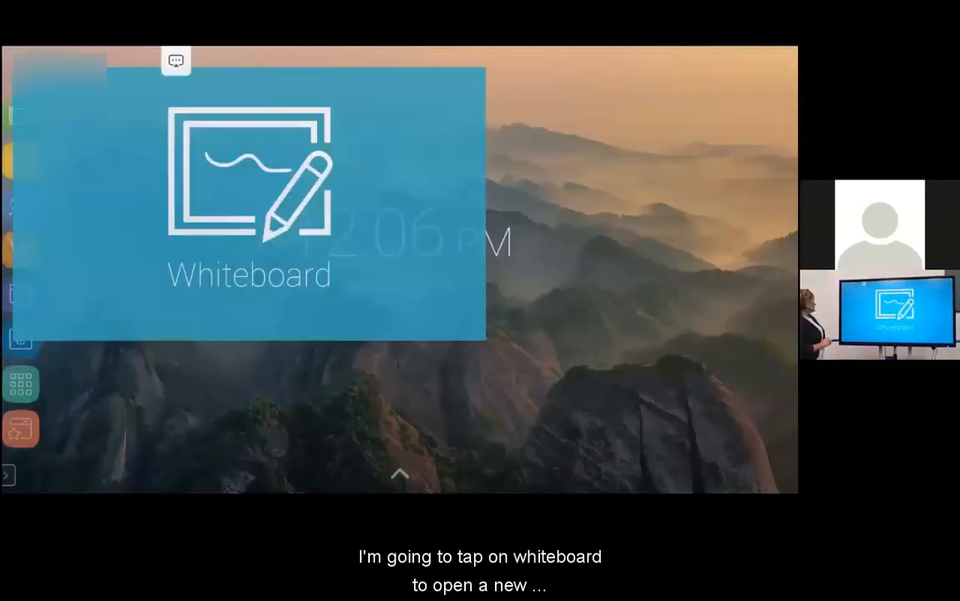
pyautogui.click(247, 192)
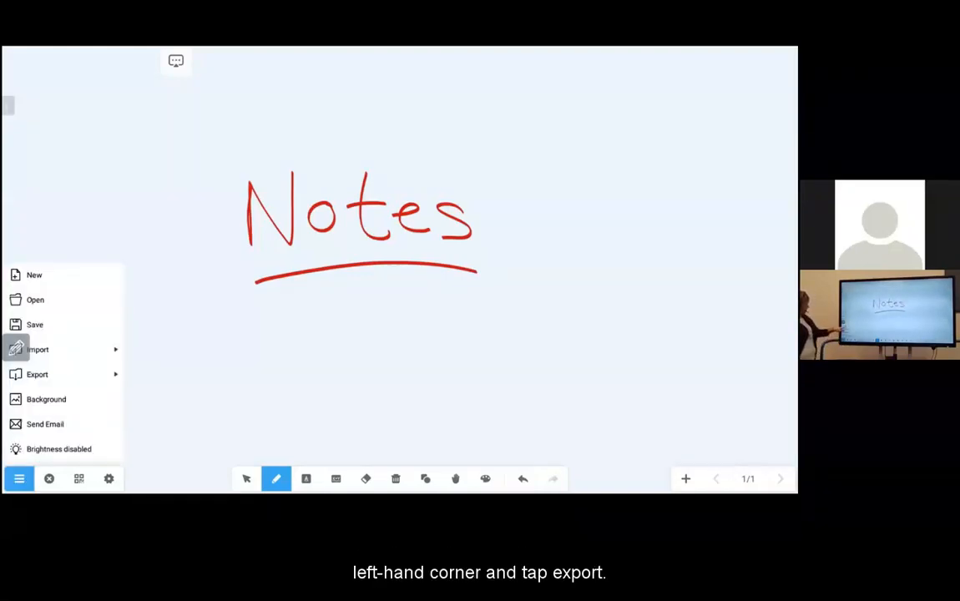
pyautogui.click(36, 374)
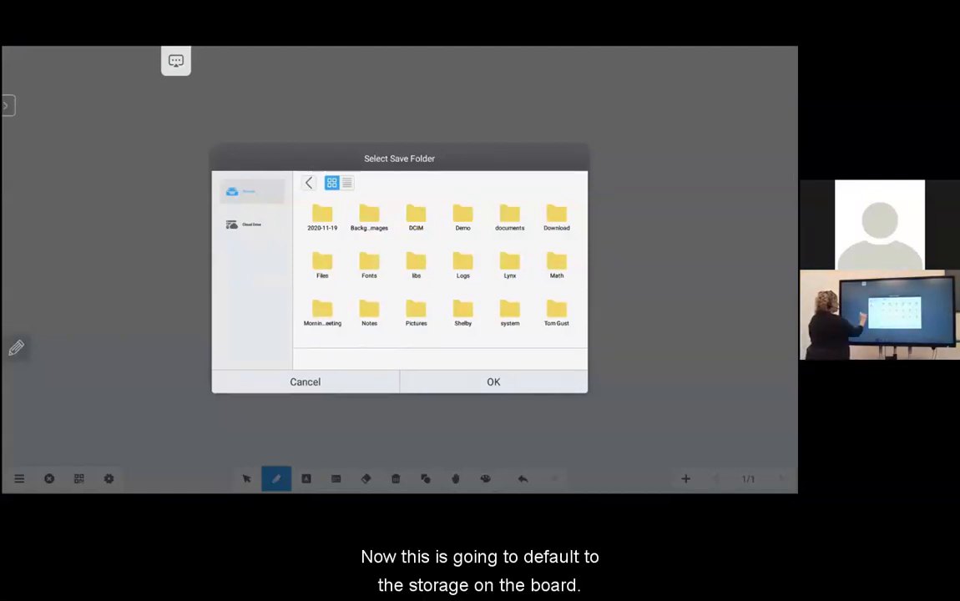
# Step: Upload all pages as '1214-1207' into the main Cloud Drive folder
pyautogui.click(251, 224)
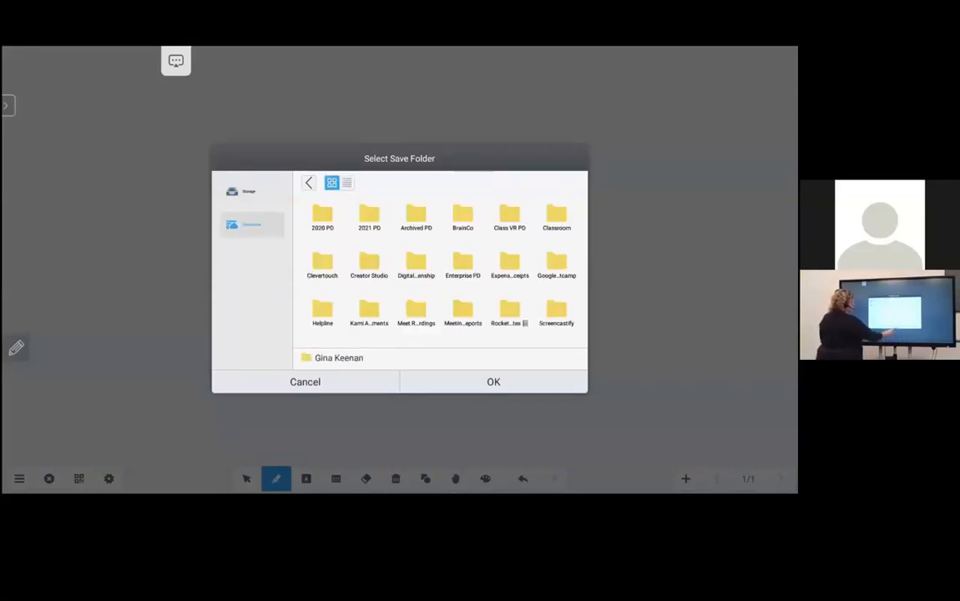
pyautogui.scroll(-3)
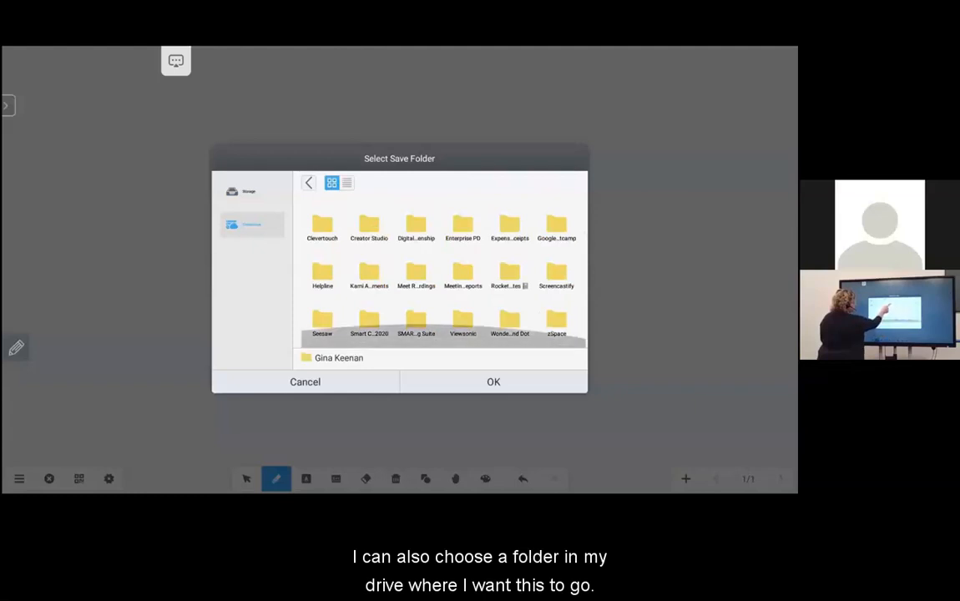
pyautogui.scroll(3)
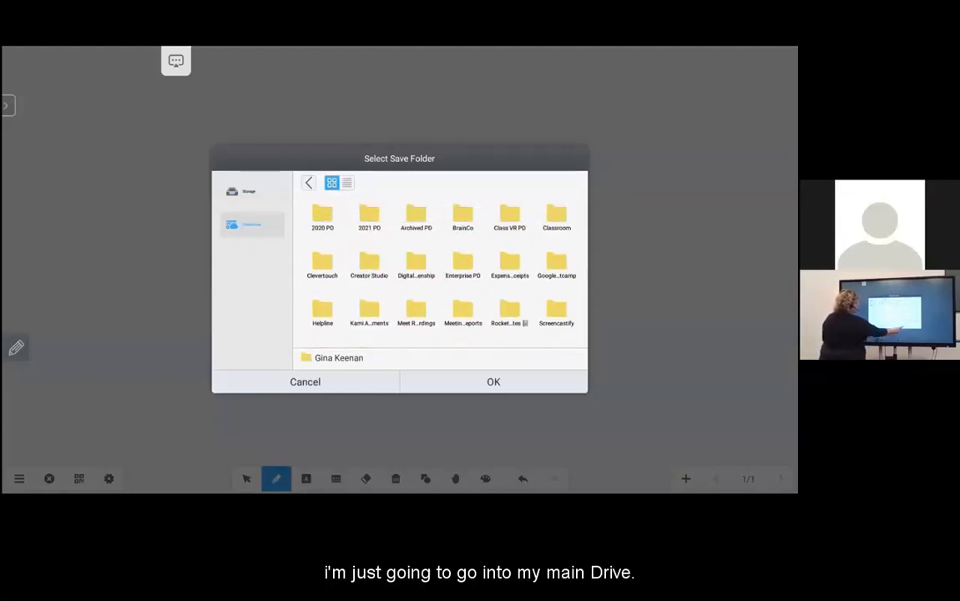
pyautogui.click(493, 381)
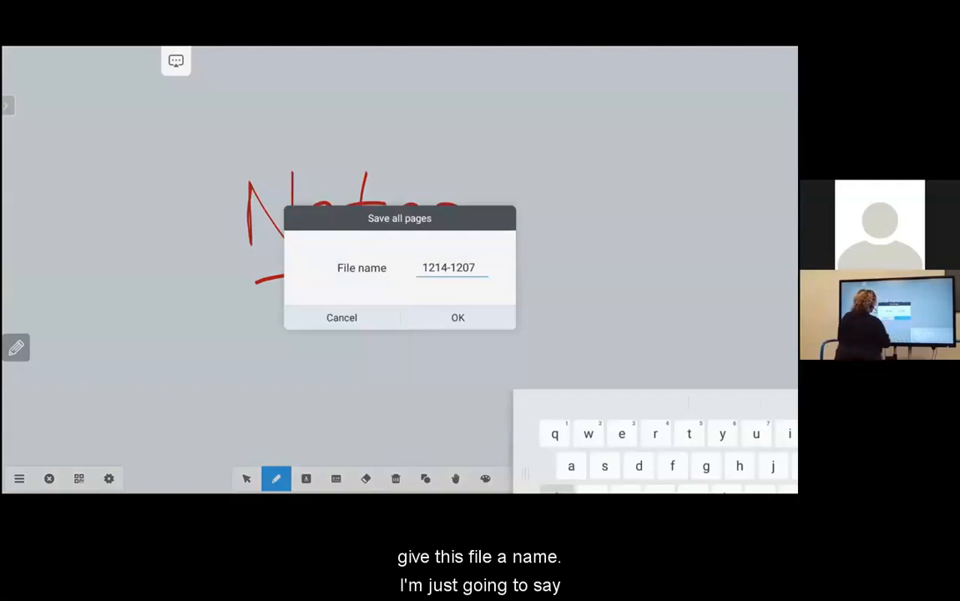
pyautogui.click(457, 317)
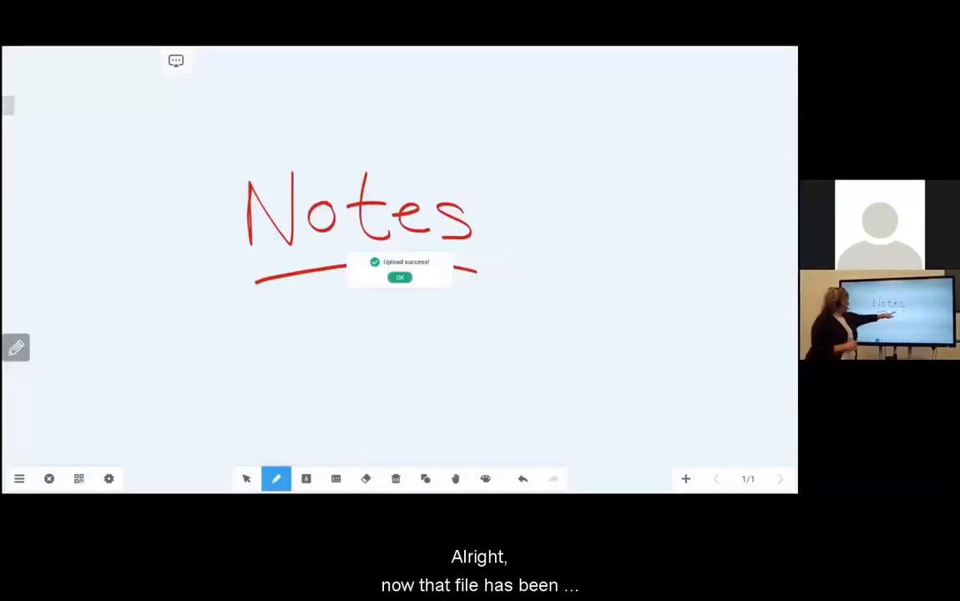
# Step: Dismiss the Upload success popup and close Whiteboard
pyautogui.click(400, 276)
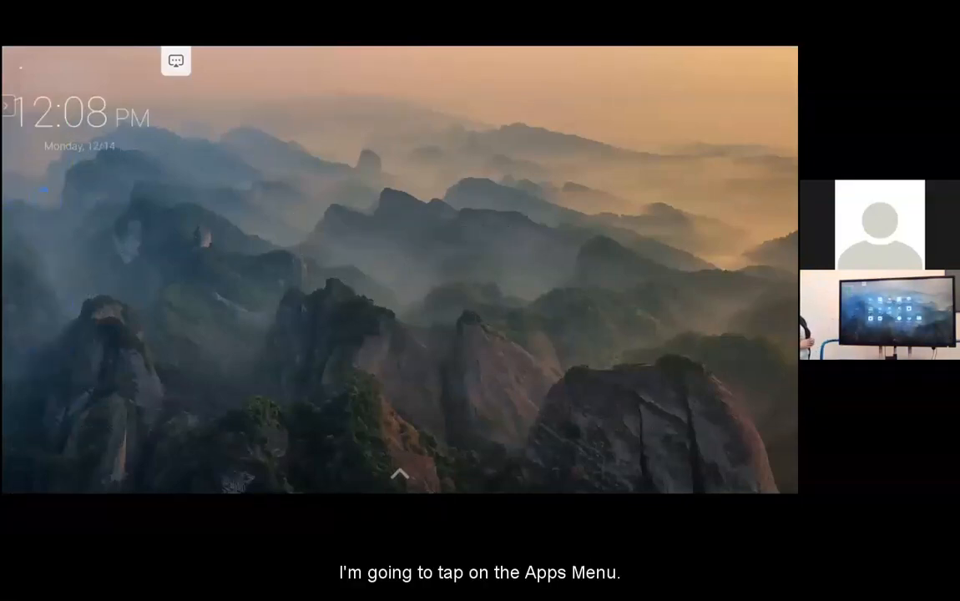
# Step: Delete the second saved account from Cloud Drive, clearing its cookies, and close Cloud Drive
pyautogui.click(400, 474)
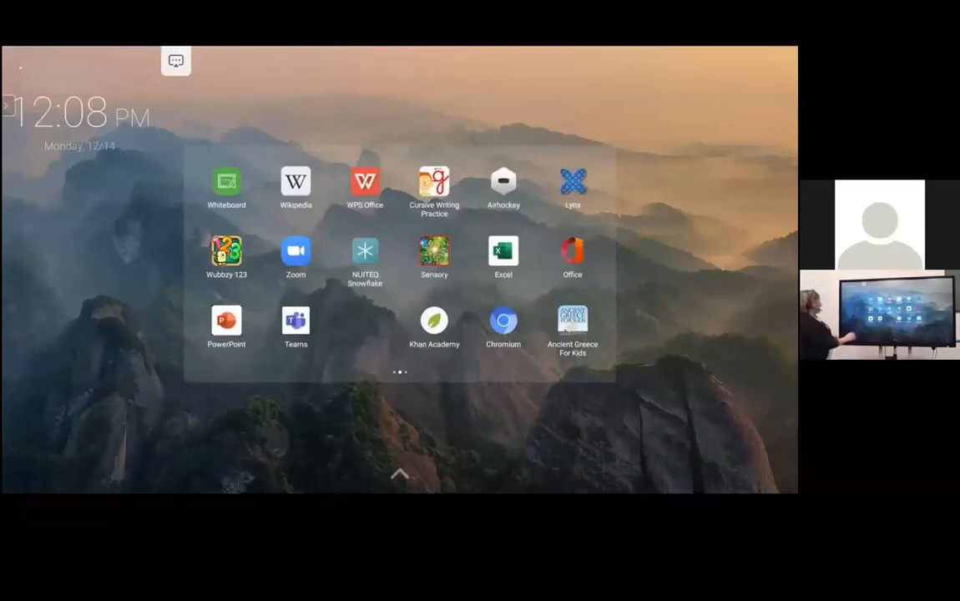
pyautogui.hscroll(-3)
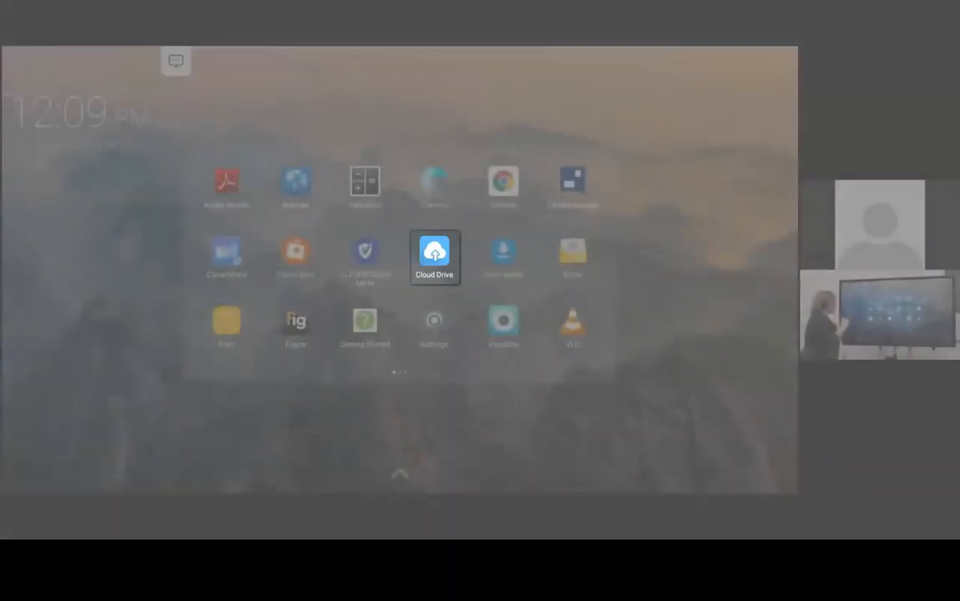
pyautogui.click(434, 250)
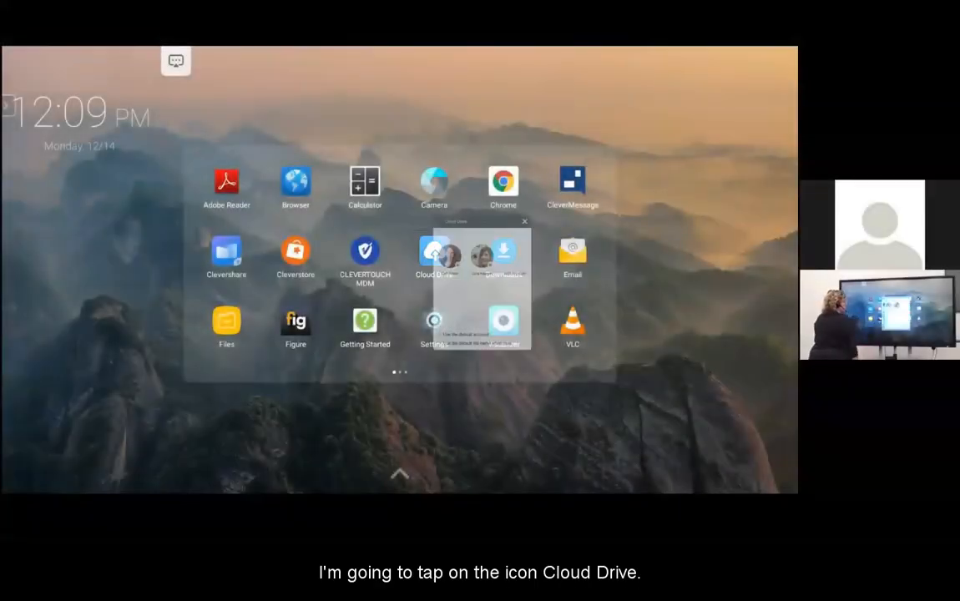
pyautogui.click(433, 251)
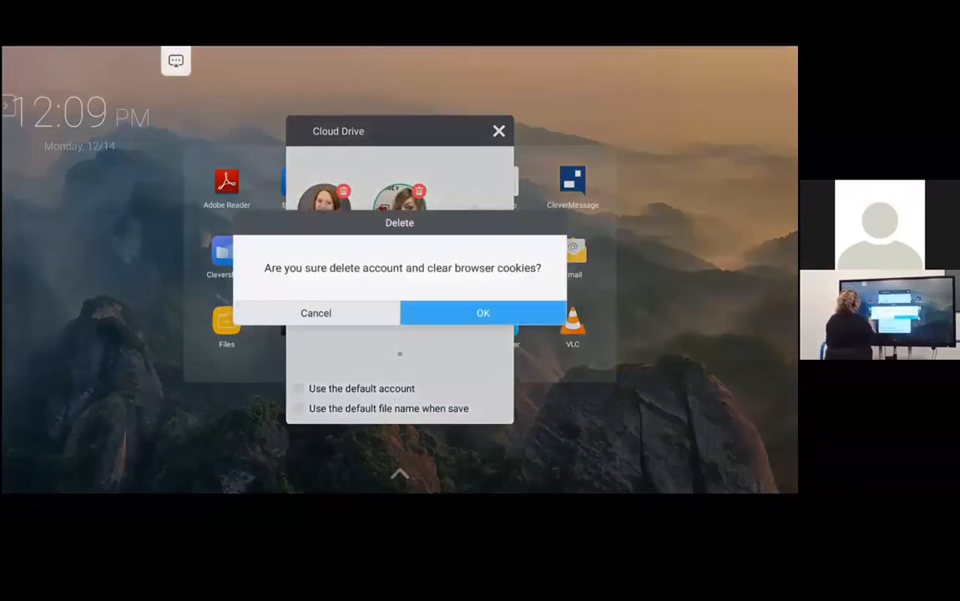
pyautogui.click(482, 313)
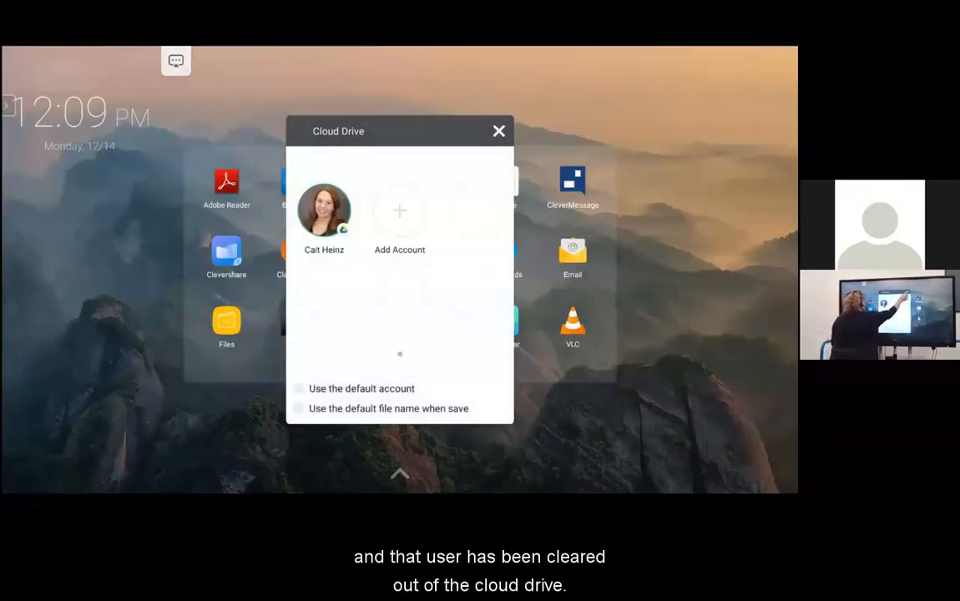
pyautogui.click(500, 131)
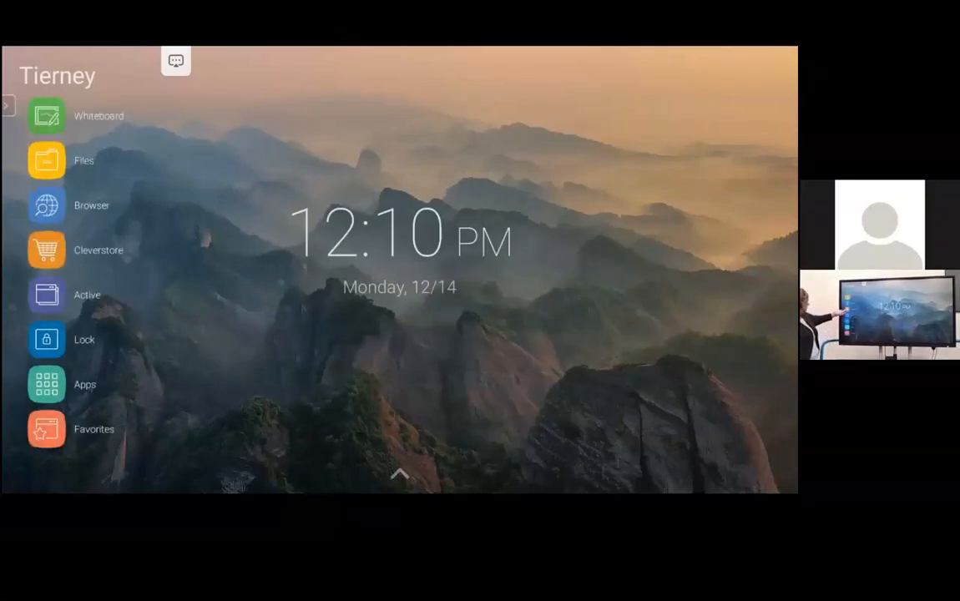
# Step: Launch Chrome from the launcher's Apps list via the side menu
pyautogui.click(47, 250)
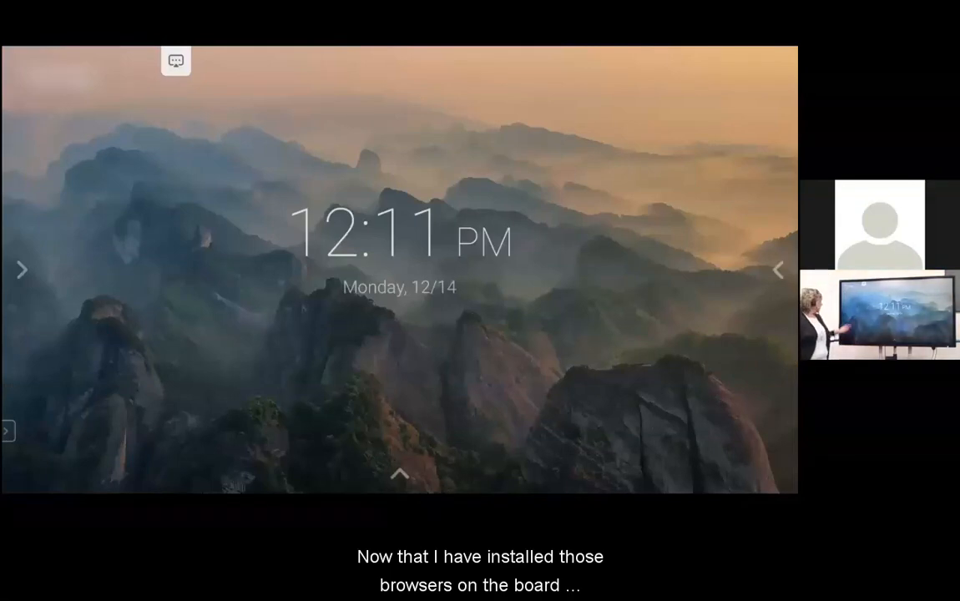
pyautogui.click(21, 269)
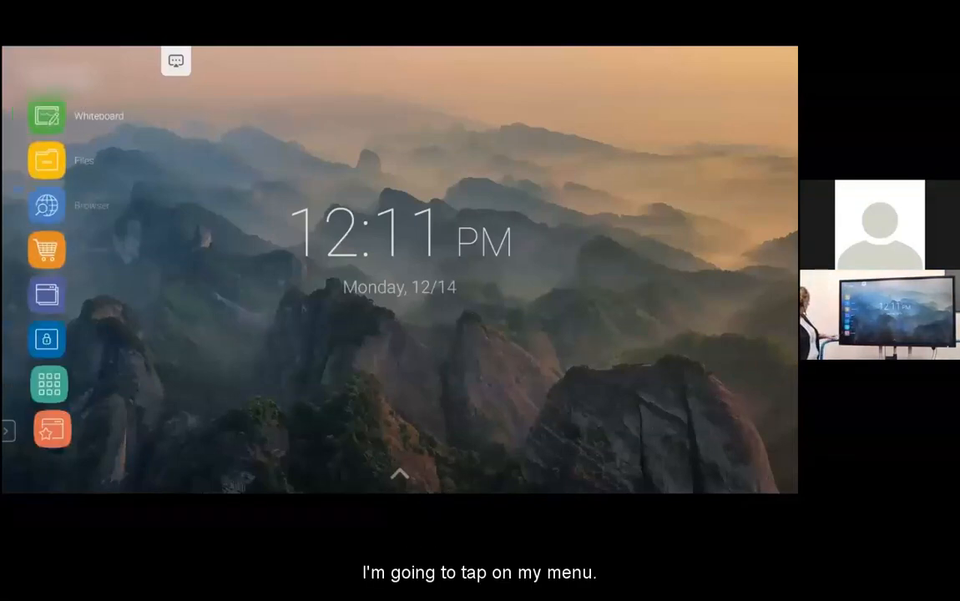
pyautogui.click(48, 383)
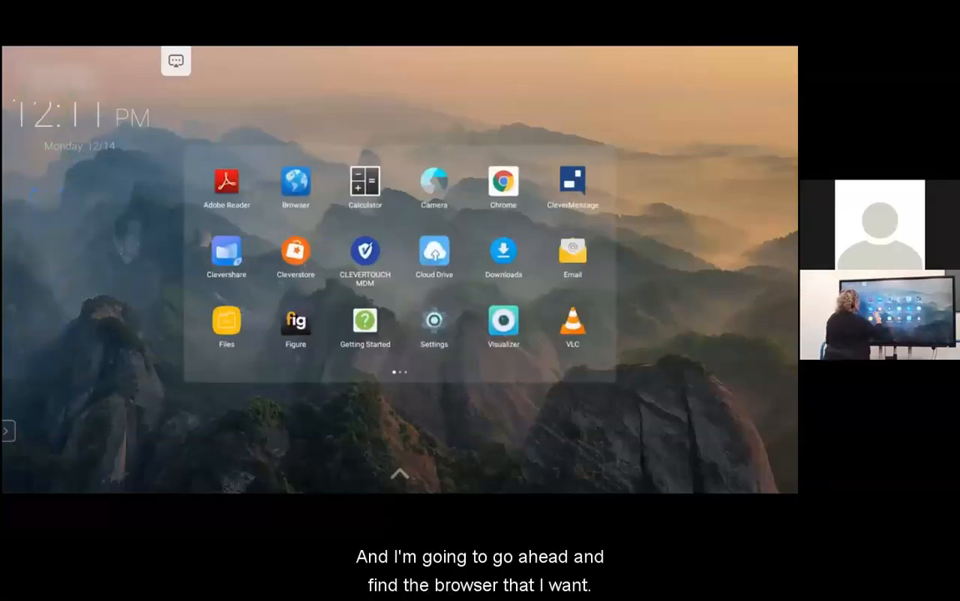
pyautogui.click(503, 182)
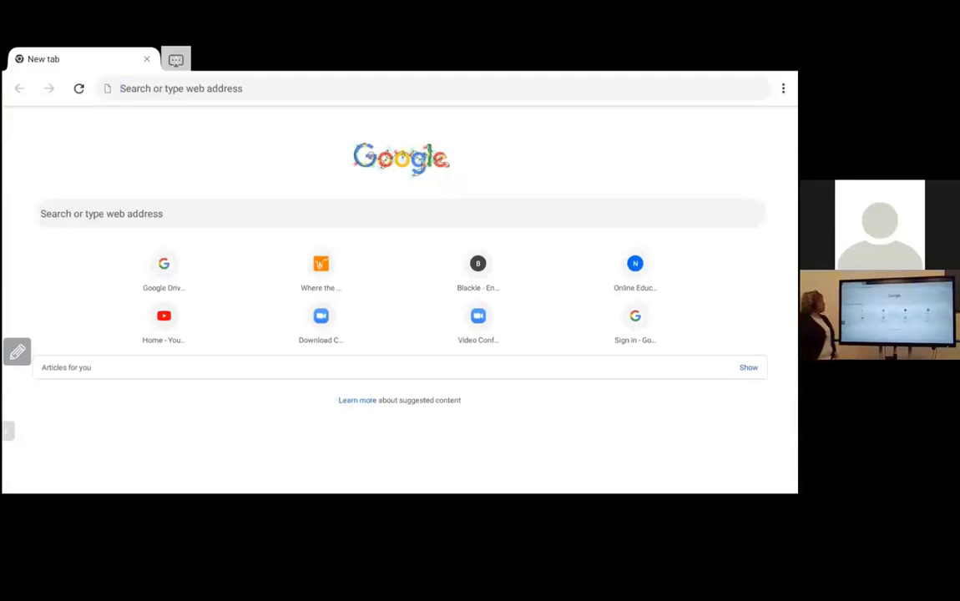
# Step: Load drive.google.com in Chrome and switch Drive to its desktop site
pyautogui.click(401, 213)
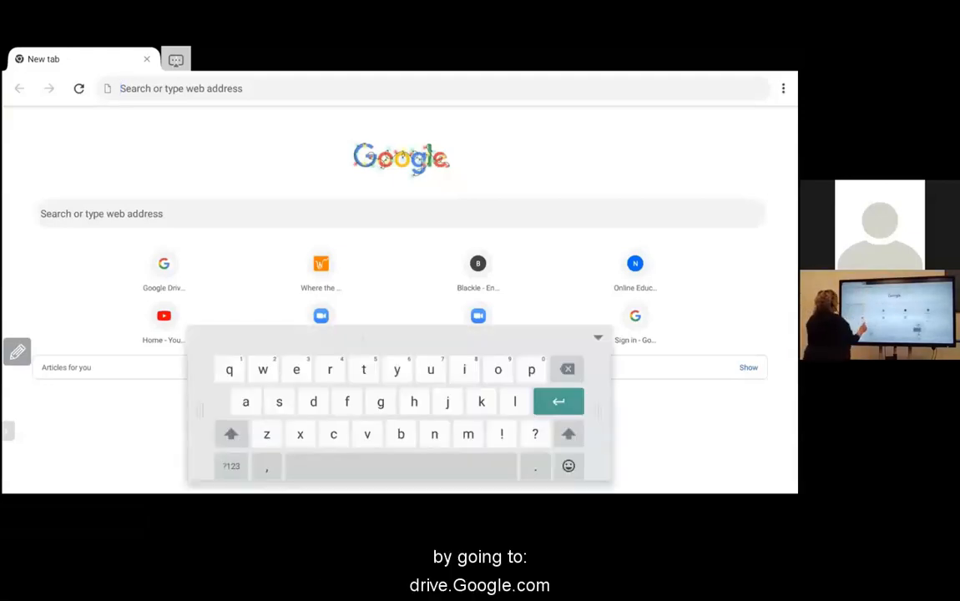
pyautogui.write('dr')
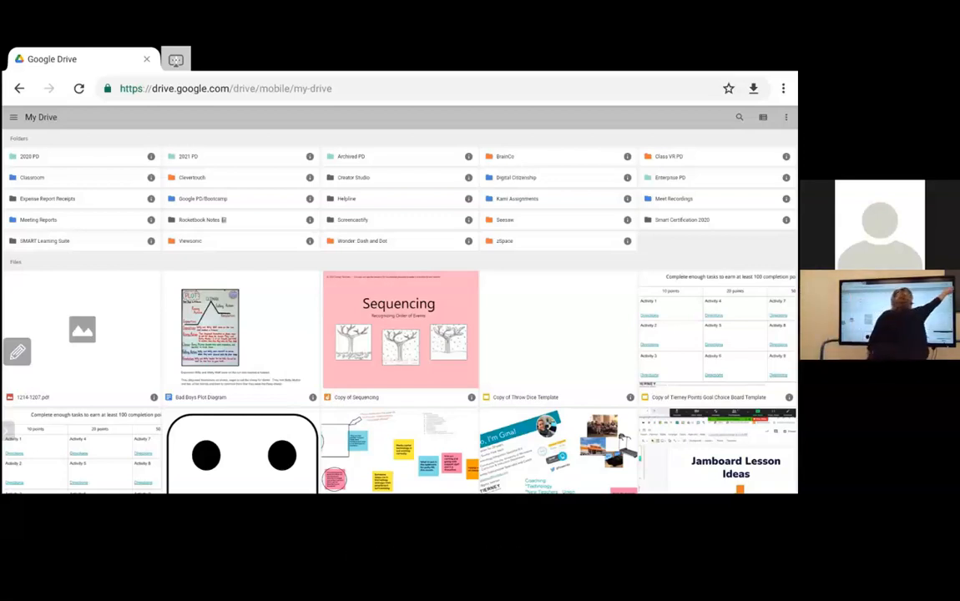
pyautogui.click(783, 87)
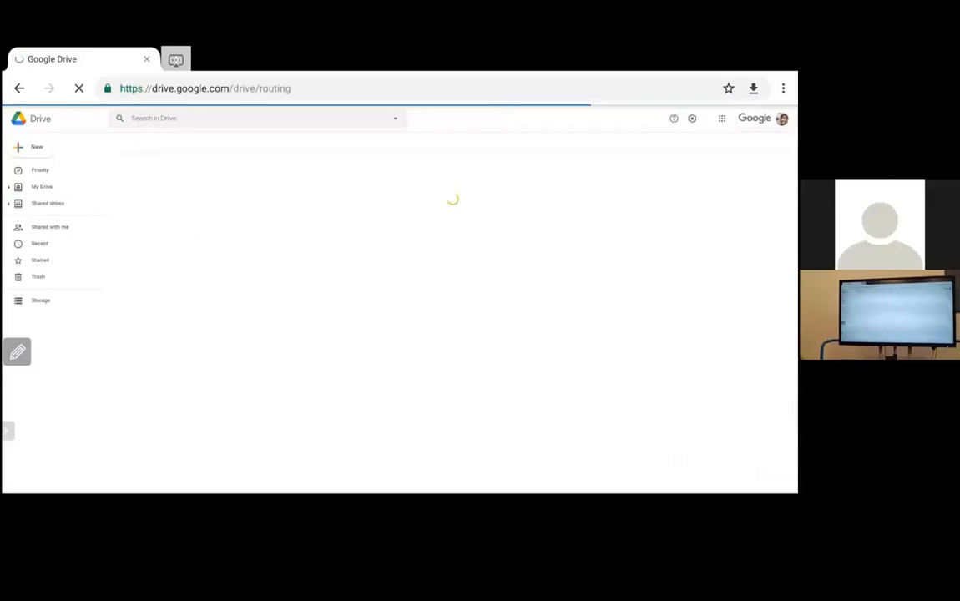
# Step: Open the Jamboard Master presentation from My Drive's Quick Access
pyautogui.click(42, 186)
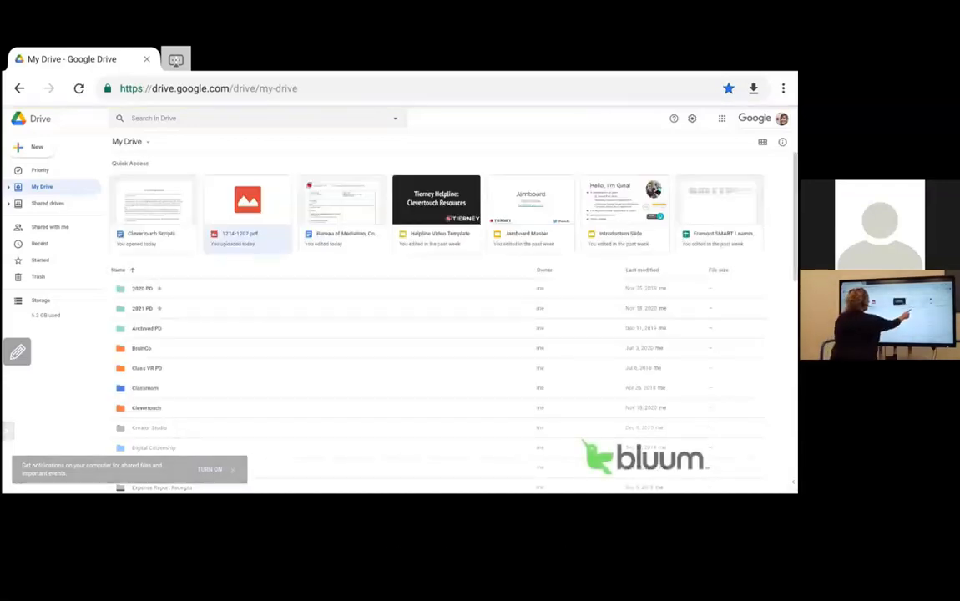
pyautogui.doubleClick(531, 200)
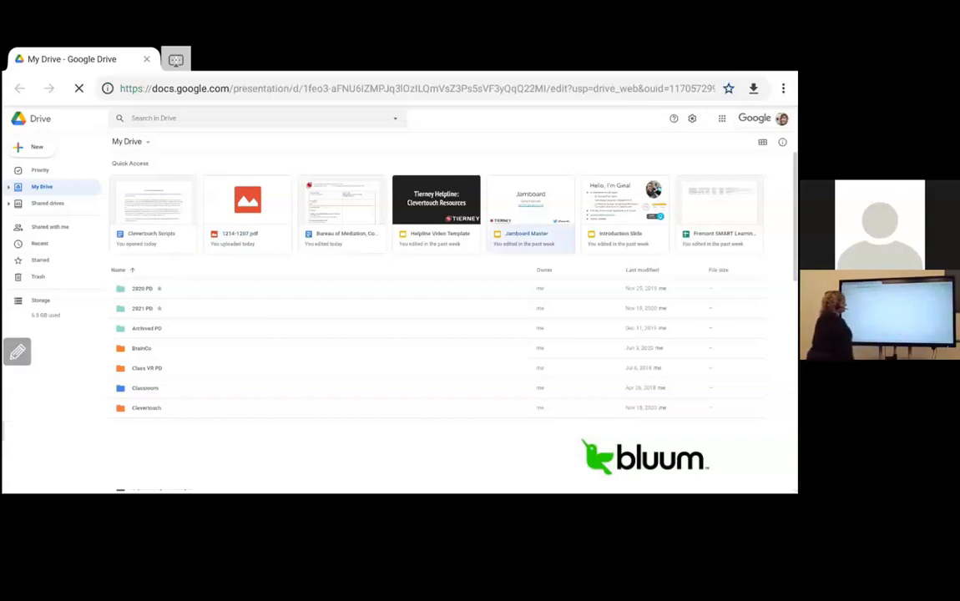
pyautogui.click(530, 199)
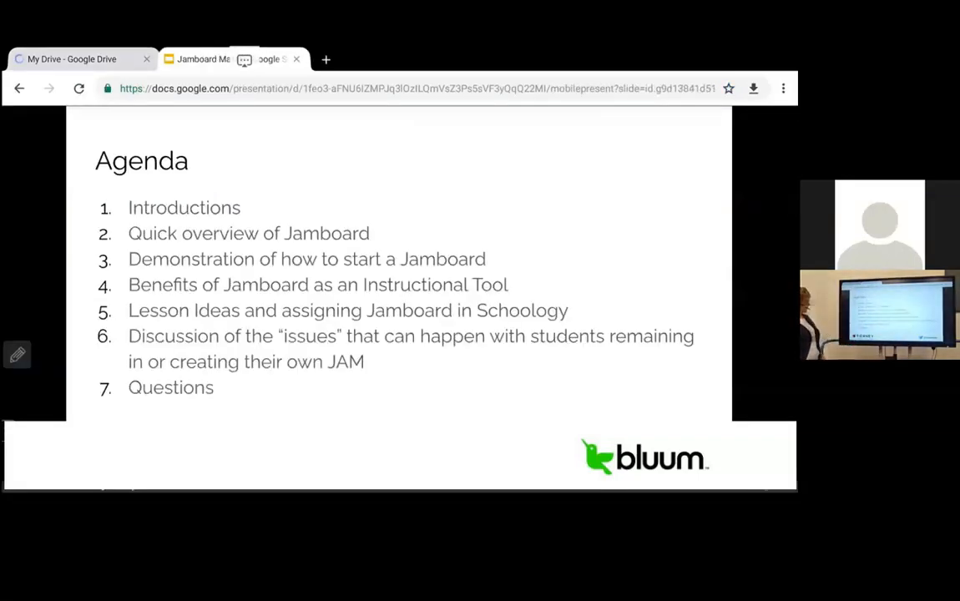
# Step: Circle, underline and highlight Agenda slide items with the annotation pen, then clear them
pyautogui.click(17, 357)
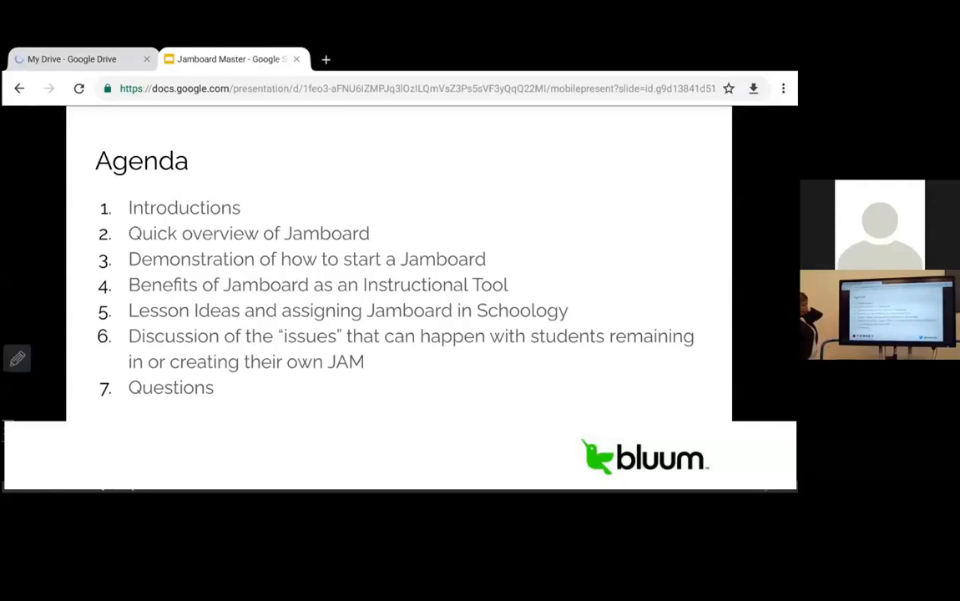
pyautogui.click(16, 358)
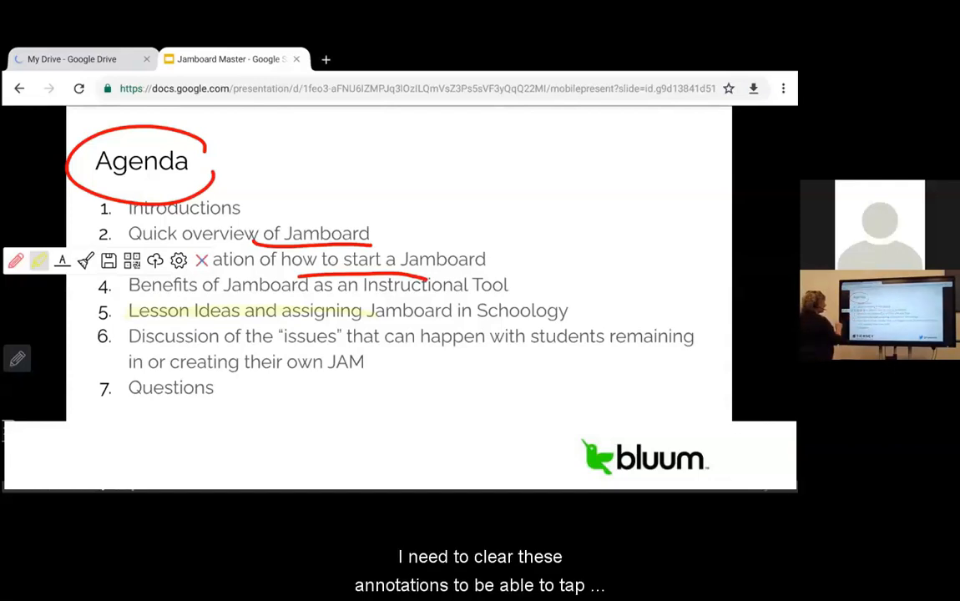
pyautogui.click(201, 259)
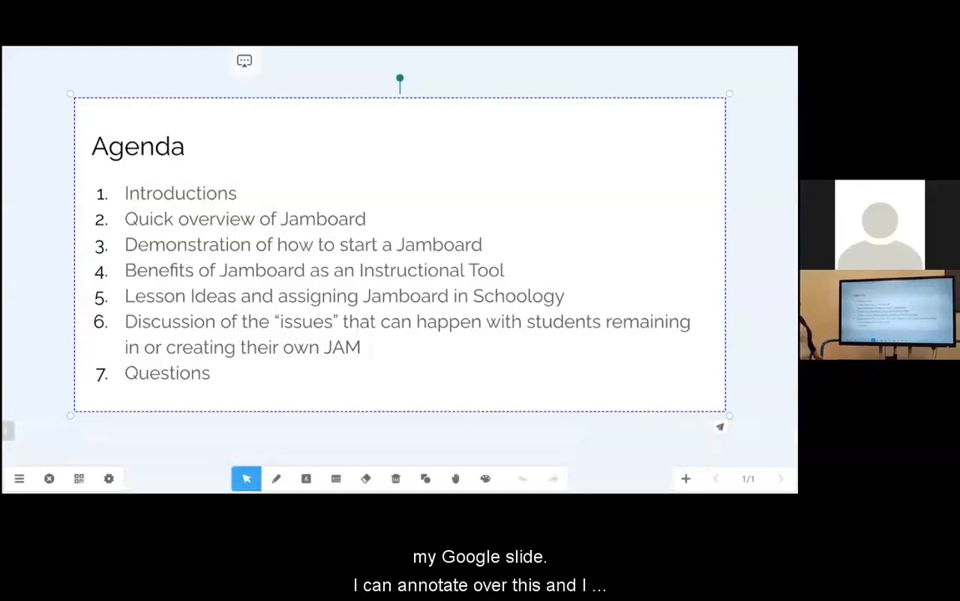
# Step: Snip the Agenda slide onto the Whiteboard page and switch to the pen
pyautogui.click(275, 479)
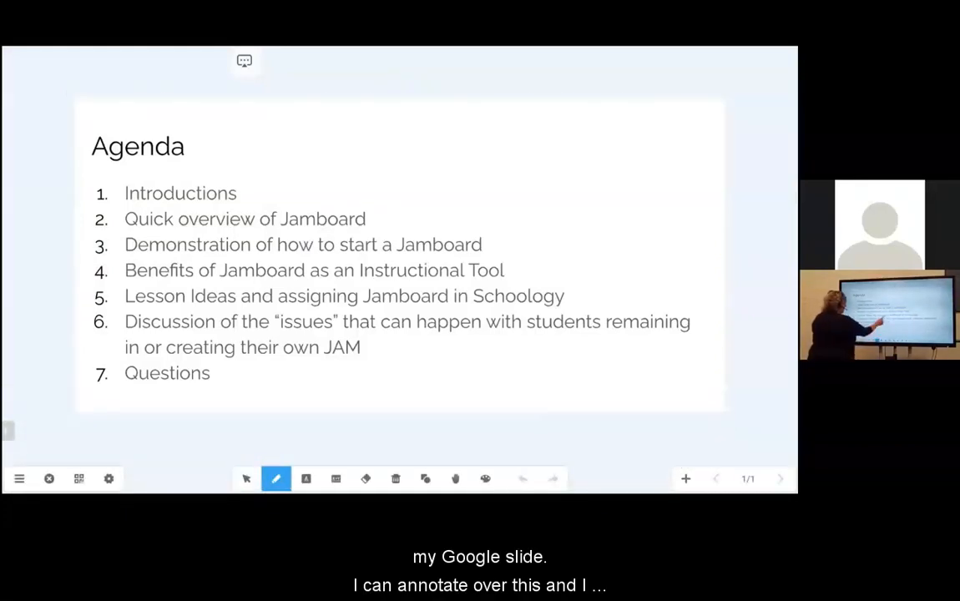